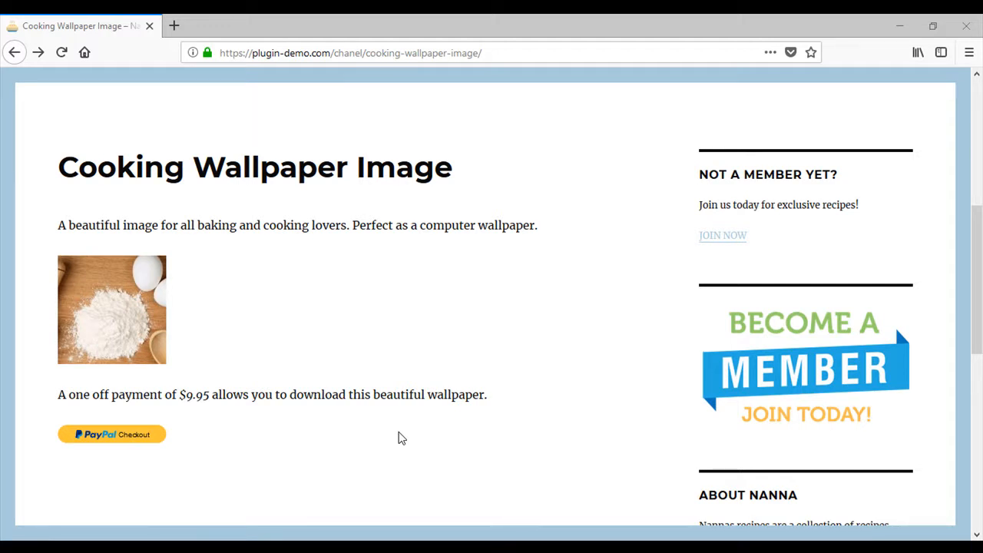
Step: Start PayPal Checkout for the wallpaper and log in with the account password
{"action": "scroll", "scroll_direction": "up", "scroll_amount": 3}
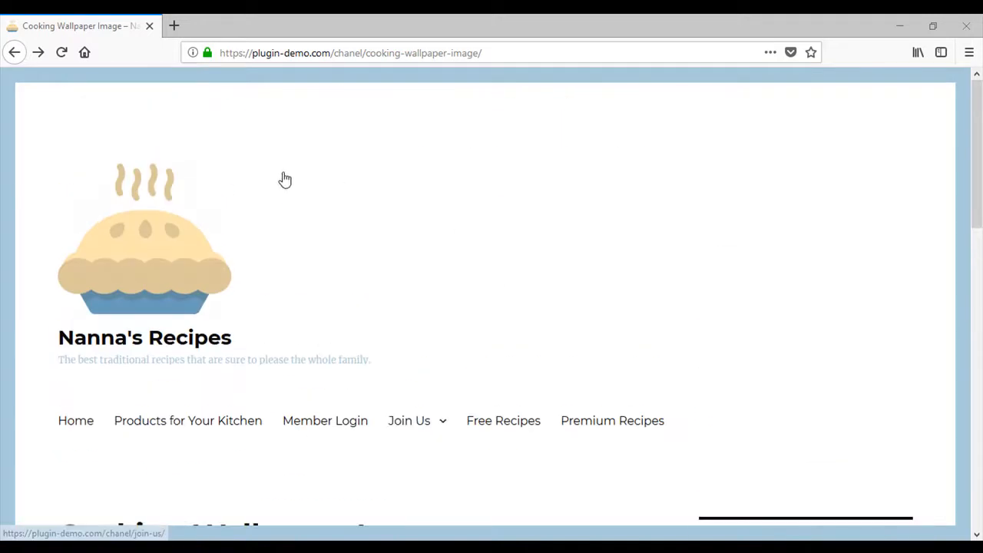
{"action": "scroll", "scroll_direction": "down", "scroll_amount": 3}
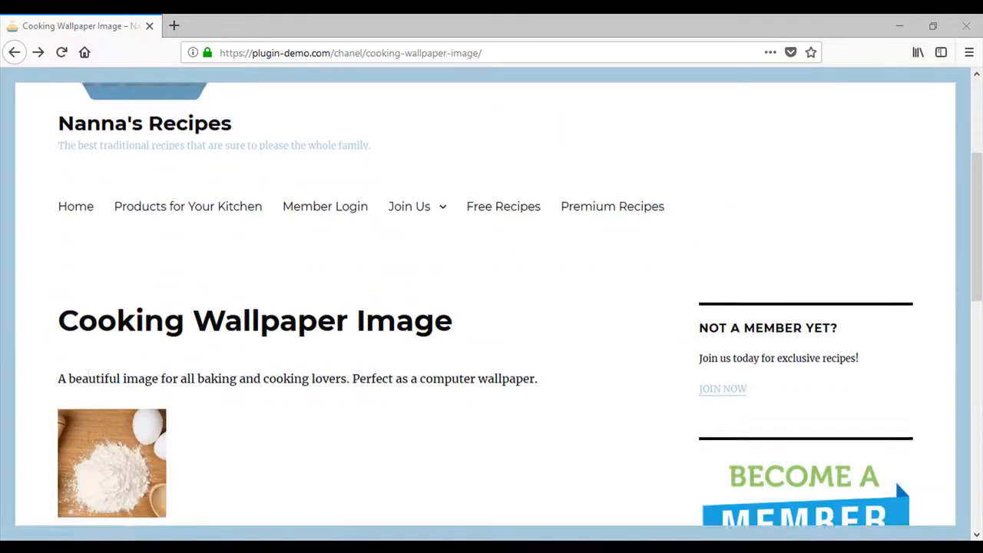
{"action": "scroll", "scroll_direction": "down", "scroll_amount": 3}
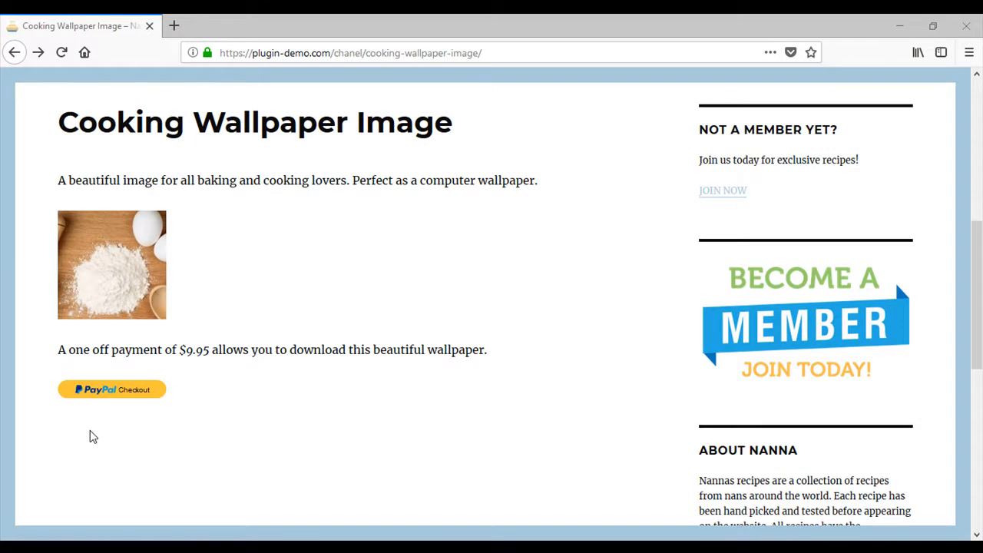
{"action": "mouse_move", "coordinate": [203, 181]}
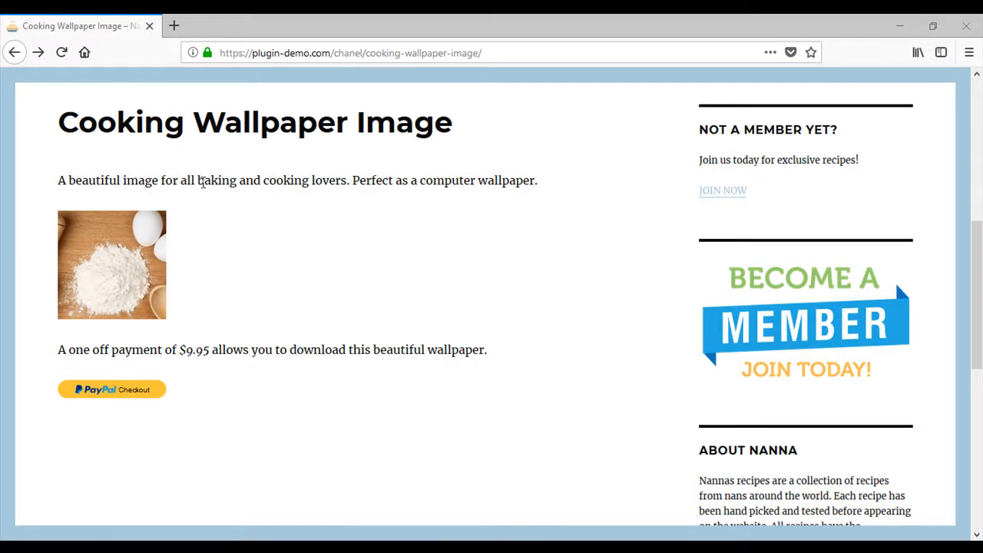
{"action": "mouse_move", "coordinate": [119, 332]}
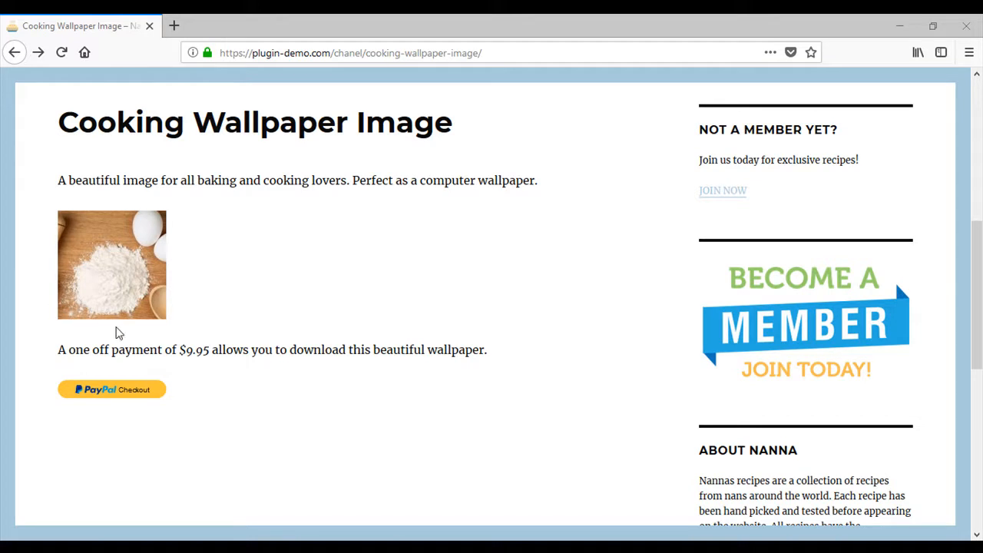
{"action": "mouse_move", "coordinate": [198, 350]}
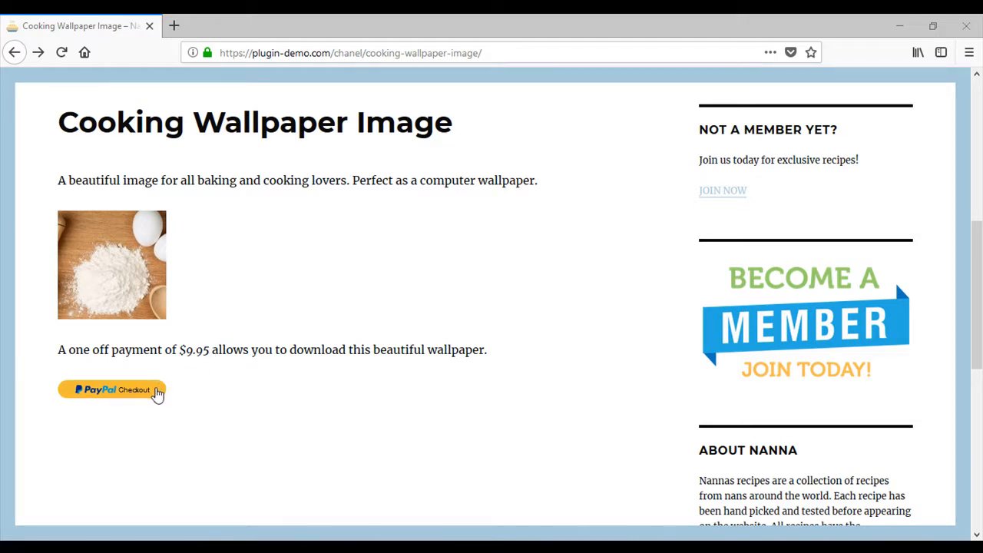
{"action": "left_click", "coordinate": [112, 389]}
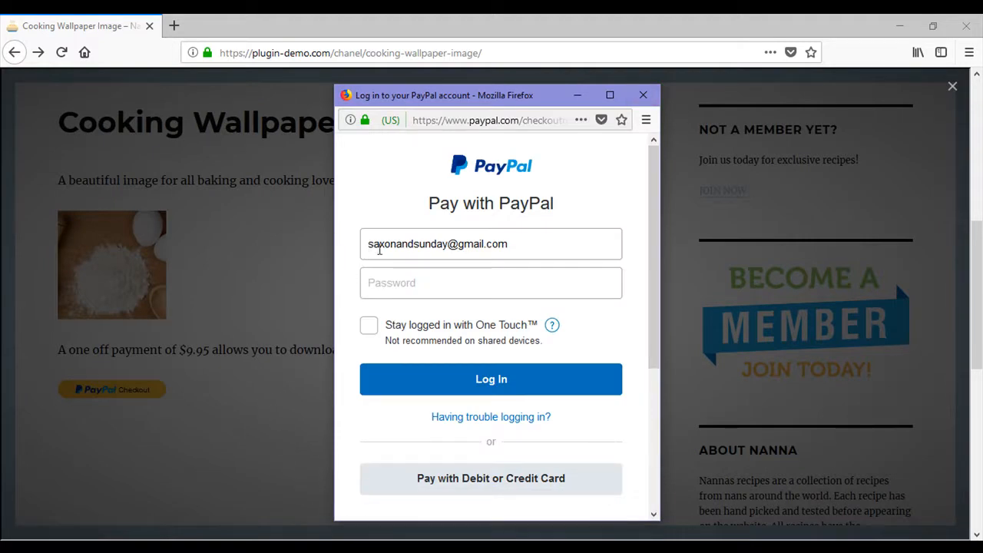
{"action": "left_click", "coordinate": [491, 282]}
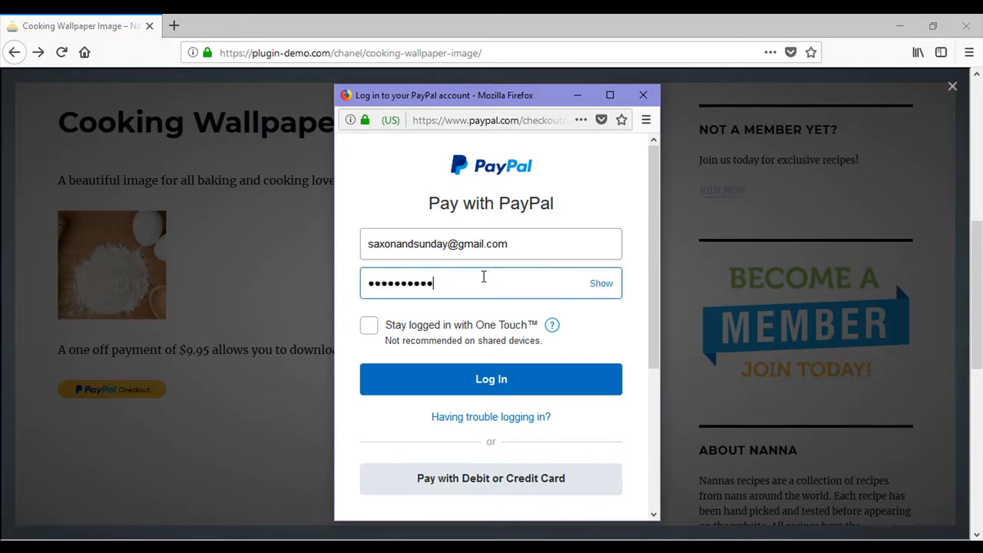
{"action": "left_click", "coordinate": [490, 379]}
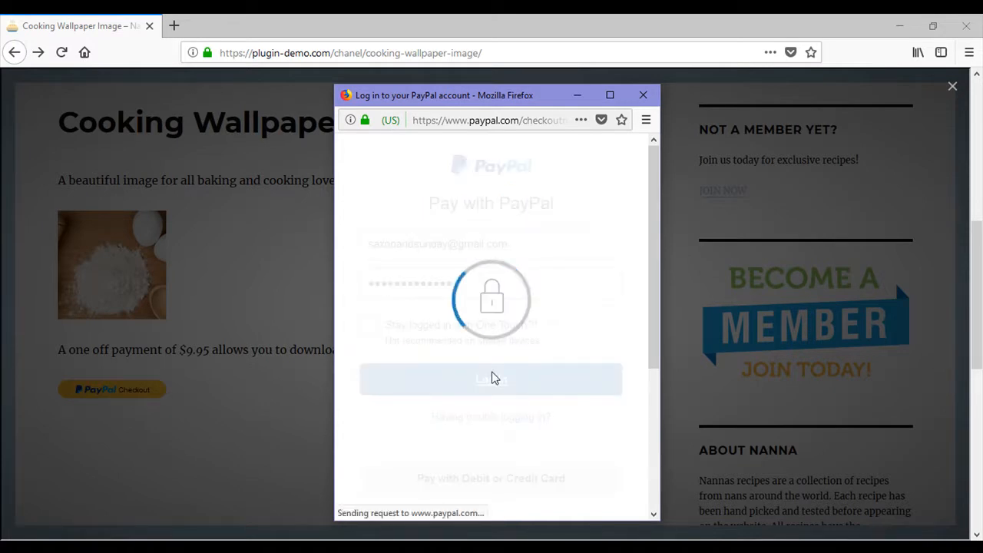
Step: Choose the St George bank account, continue to review, and pay for the wallpaper
{"action": "left_click", "coordinate": [491, 378]}
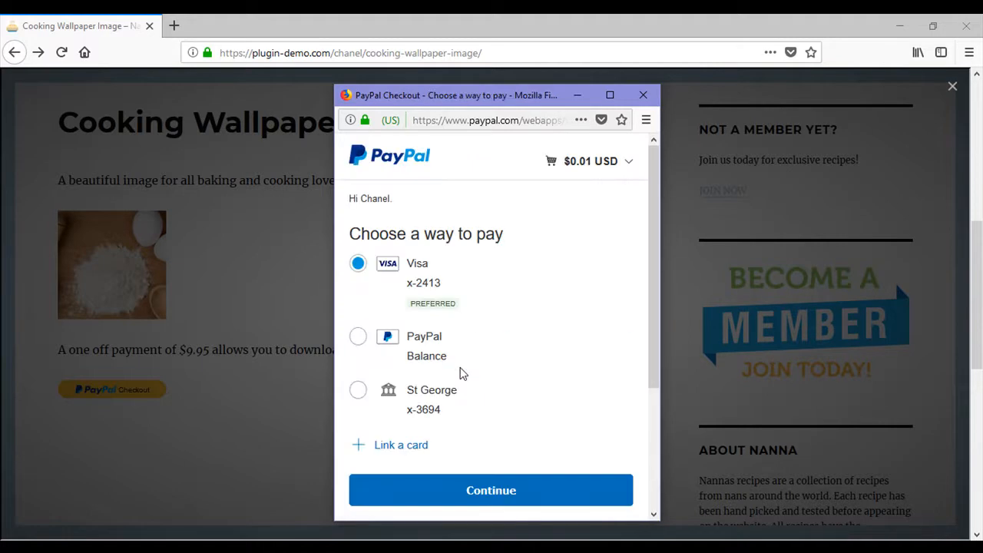
{"action": "mouse_move", "coordinate": [546, 161]}
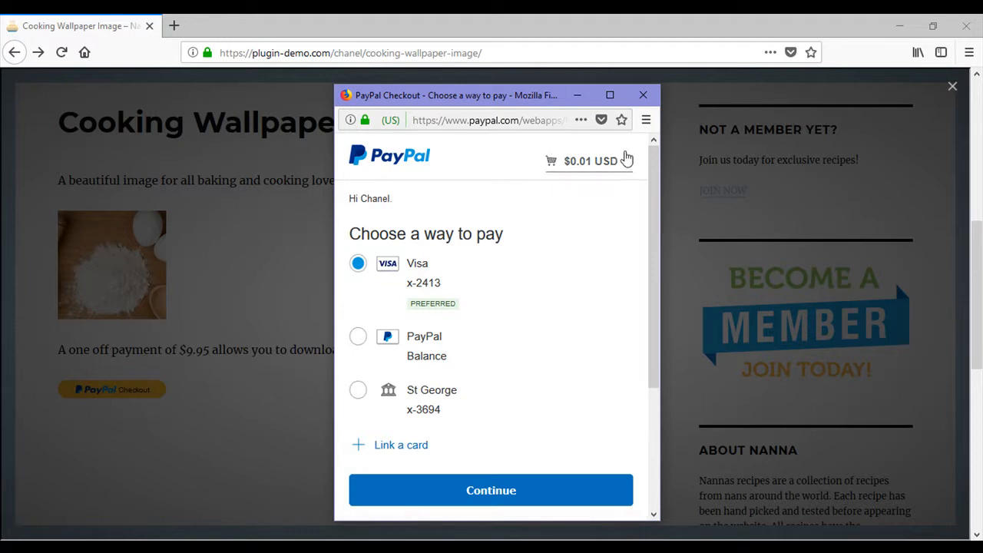
{"action": "left_click", "coordinate": [358, 389]}
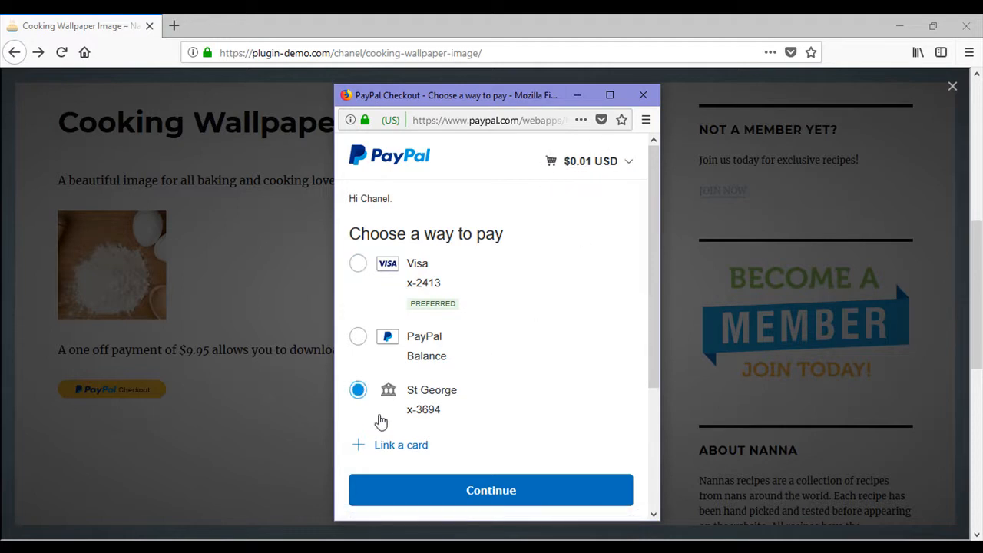
{"action": "left_click", "coordinate": [491, 490]}
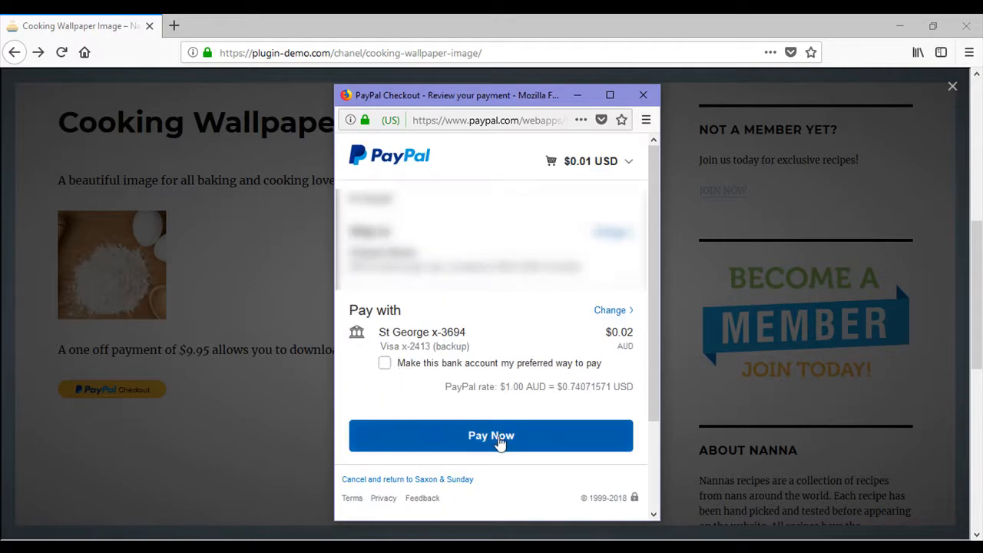
{"action": "left_click", "coordinate": [491, 435]}
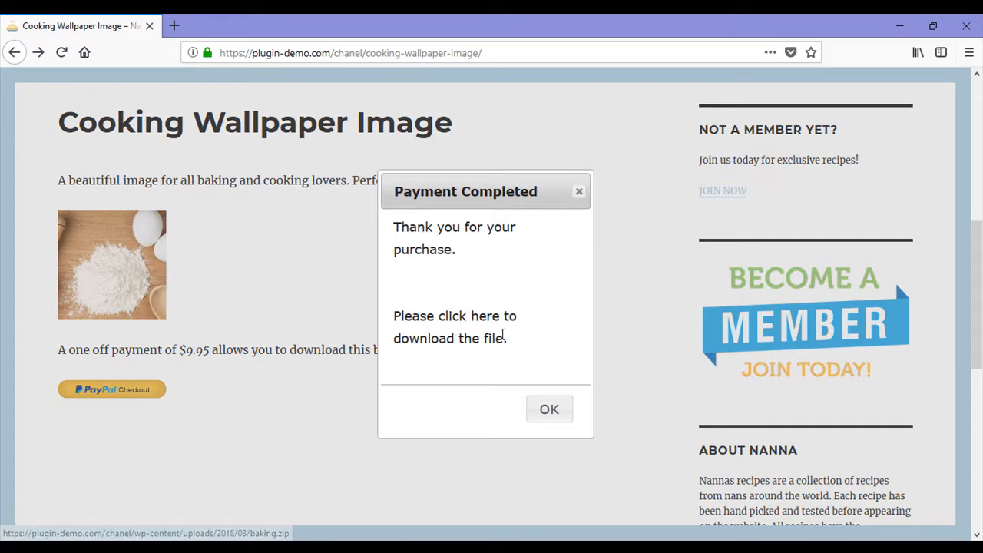
{"action": "mouse_move", "coordinate": [542, 333]}
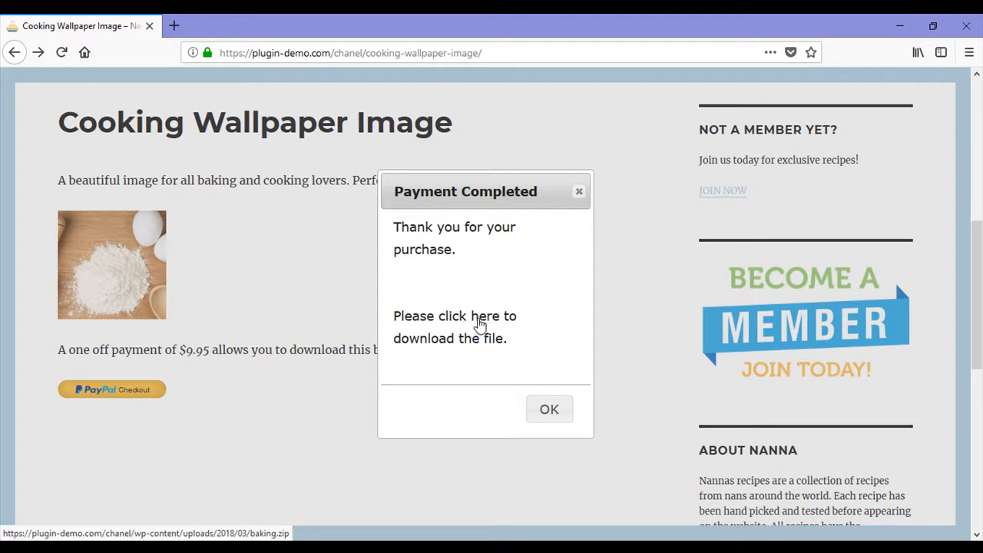
Step: Download baking.zip, open it with Windows Explorer, and dismiss the Payment Completed message
{"action": "left_click", "coordinate": [455, 326]}
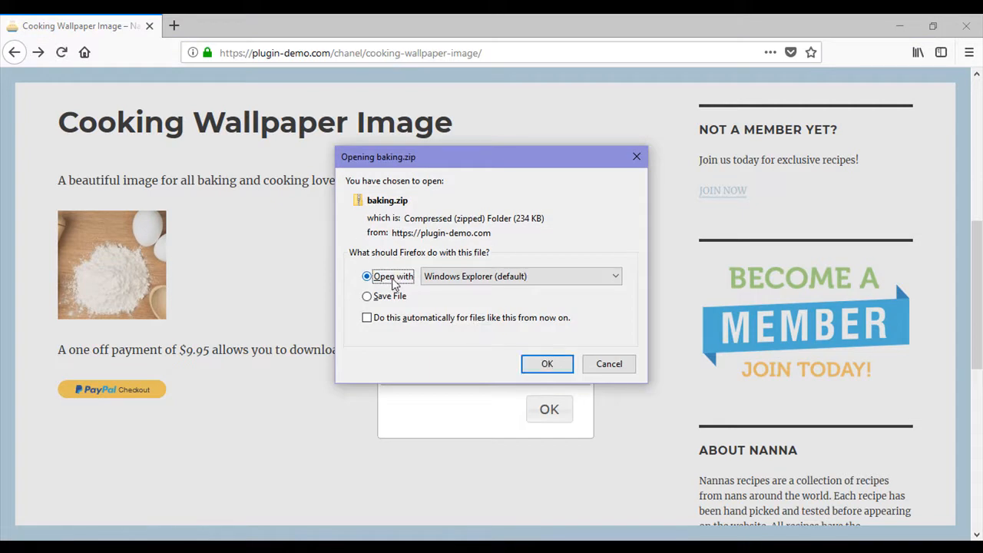
{"action": "left_click", "coordinate": [546, 364]}
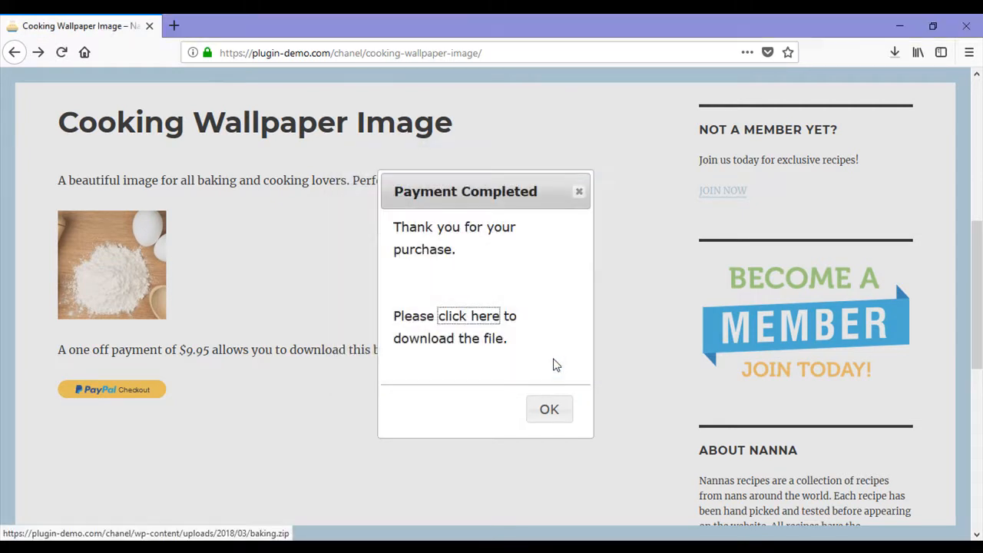
{"action": "left_click", "coordinate": [468, 315]}
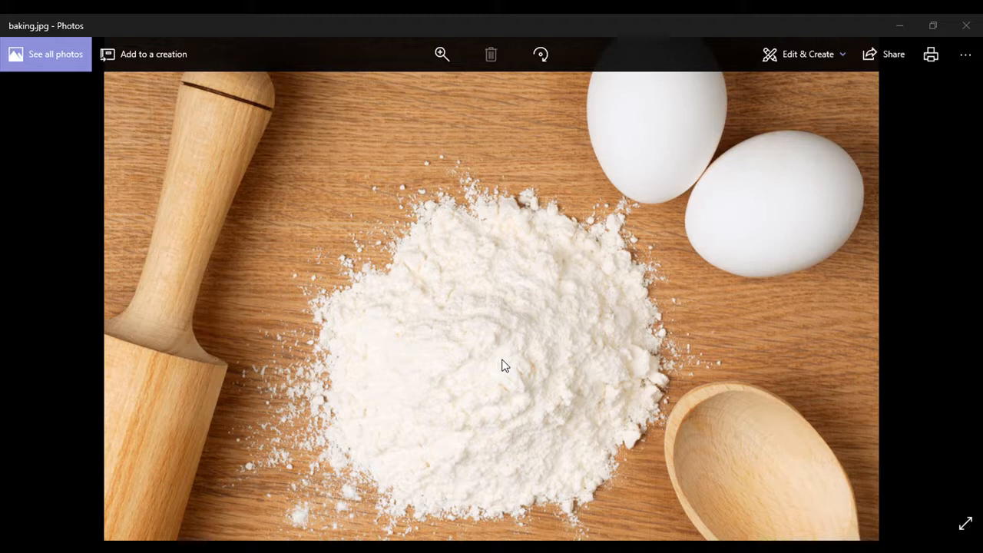
{"action": "mouse_move", "coordinate": [490, 370]}
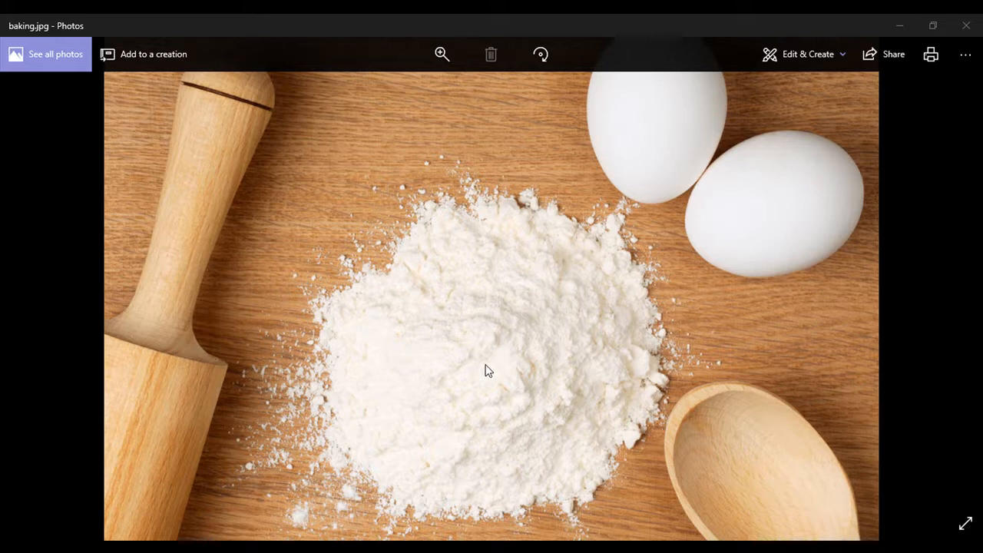